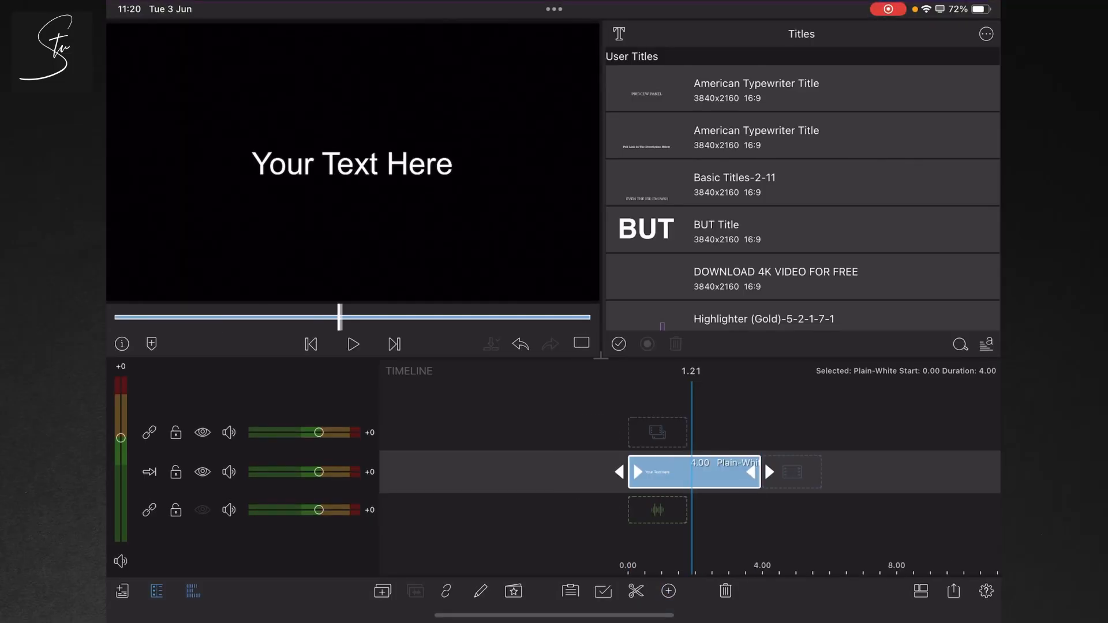
Replace the title clip's placeholder text with 'MARS' in the Title editor.
double_click(693, 472)
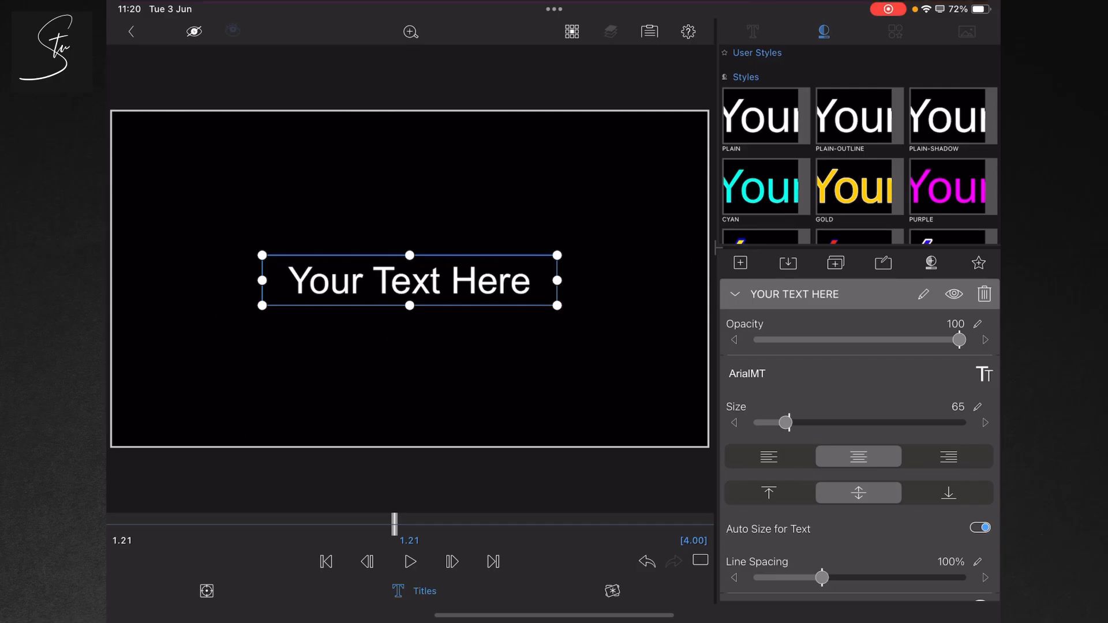
double_click(408, 281)
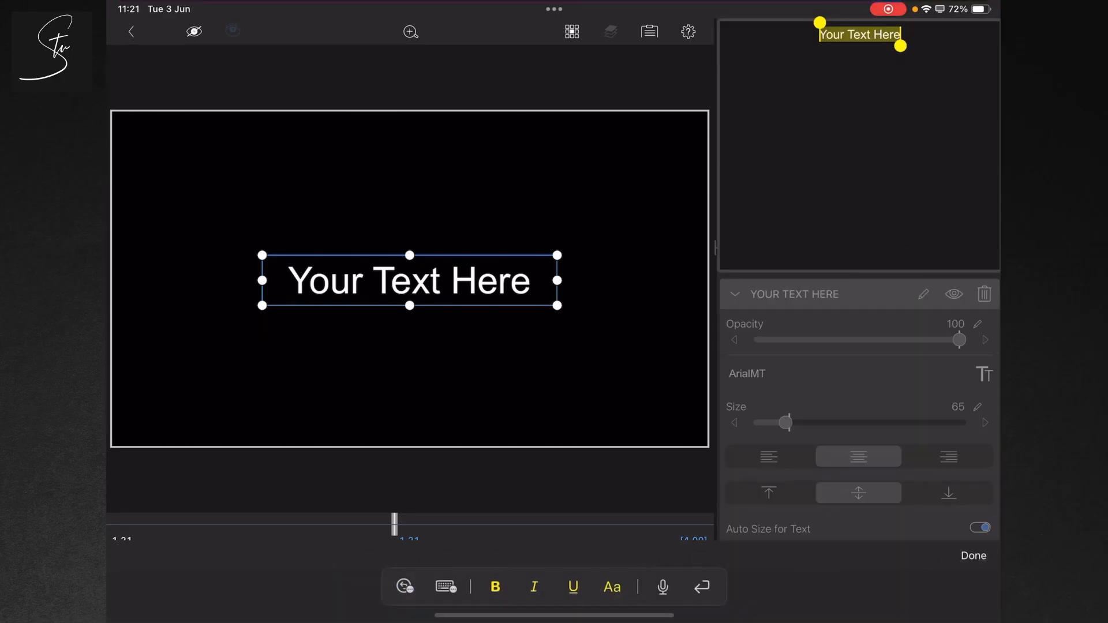
type("MARS")
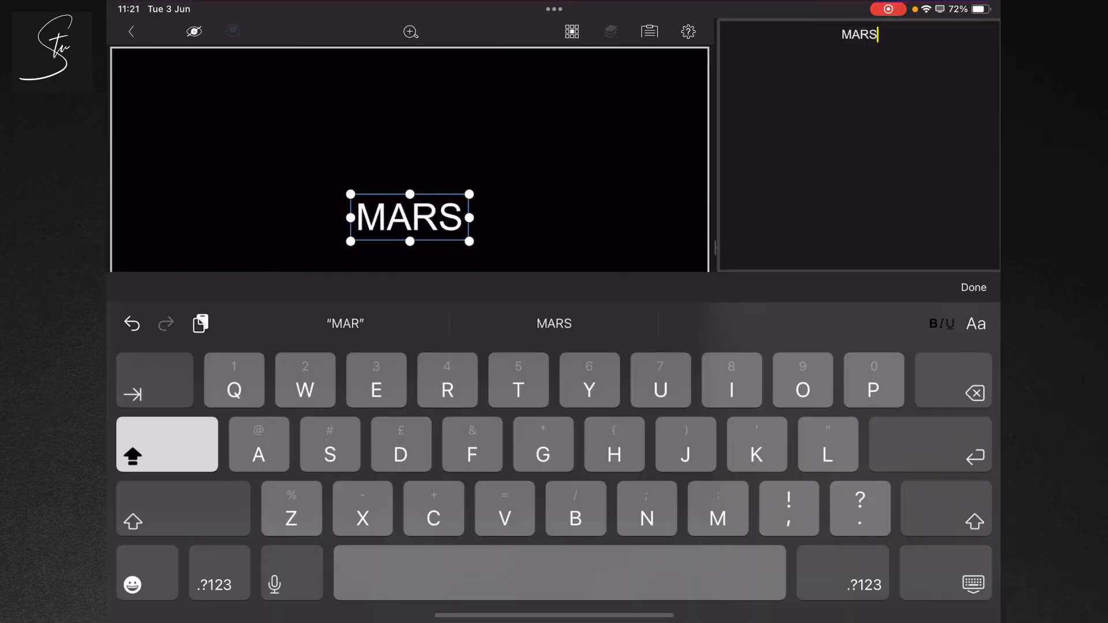
left_click(973, 287)
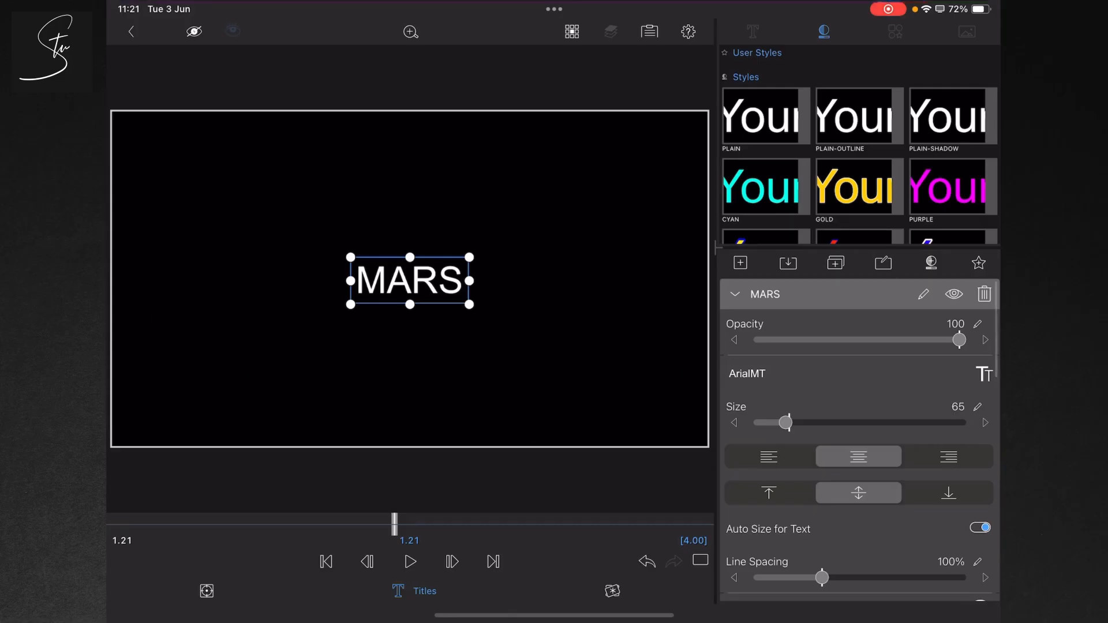
Set the MARS title font to Impact and enlarge it to about size 383.
left_click(747, 373)
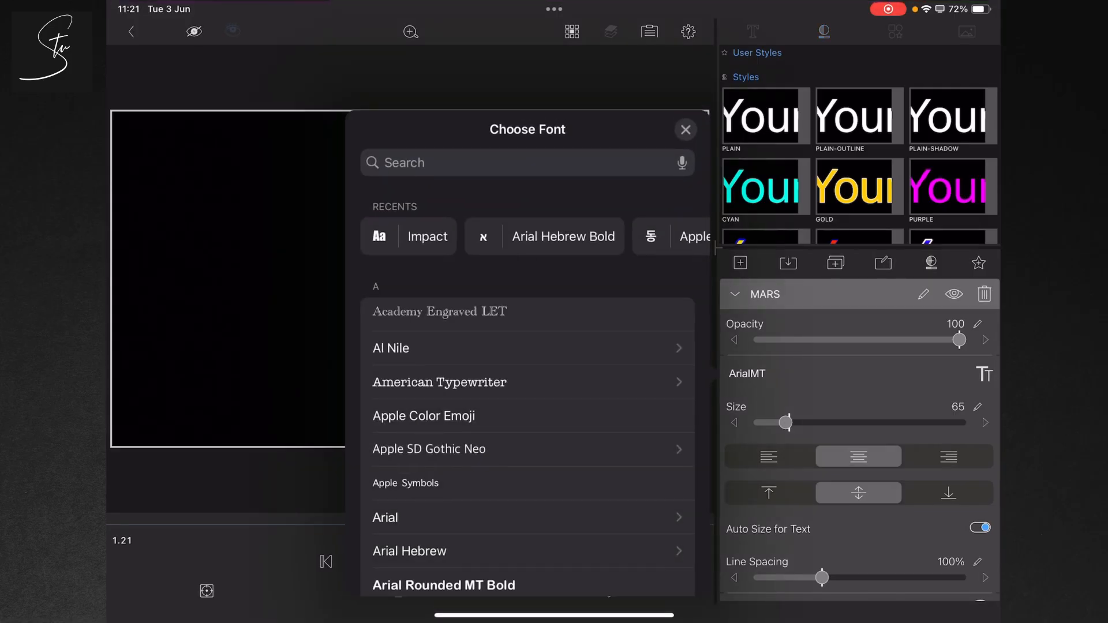
type("Imp")
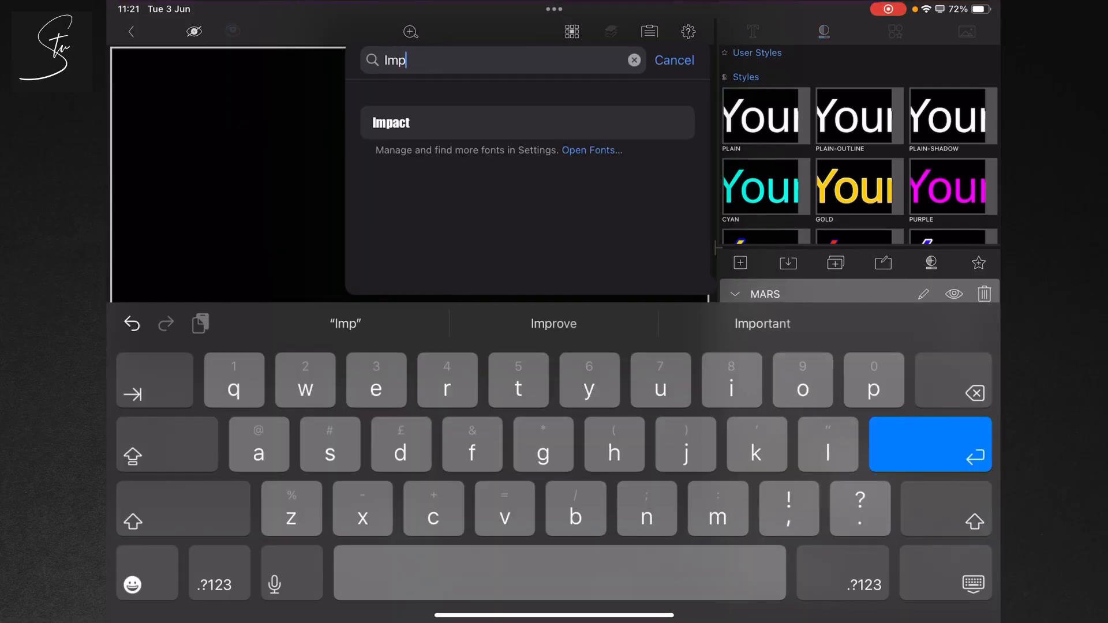
left_click(390, 122)
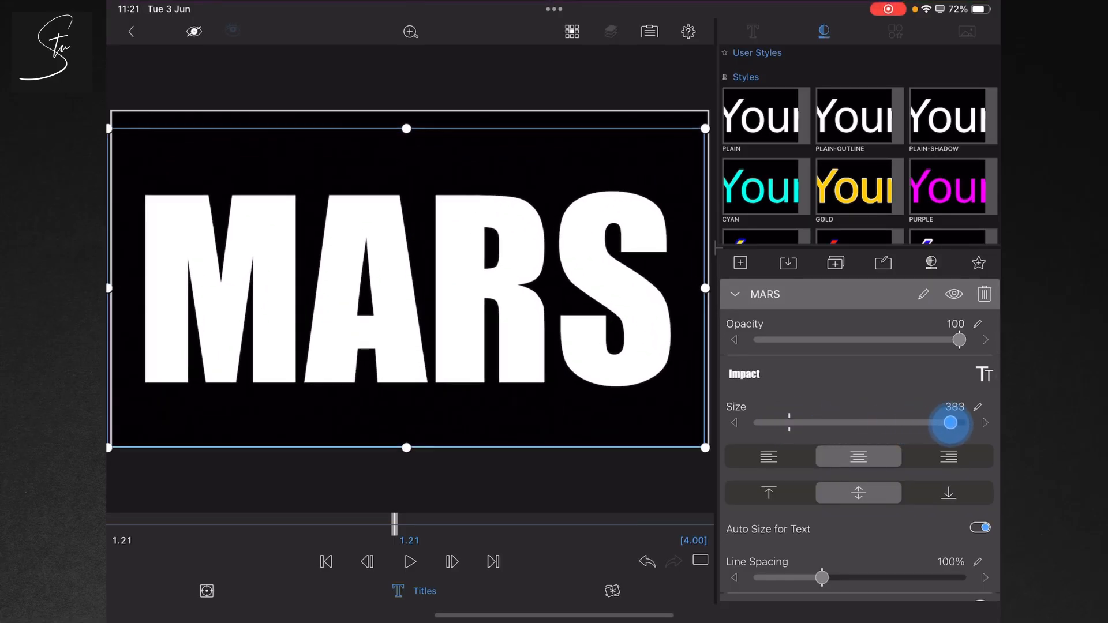
scroll("down", 3)
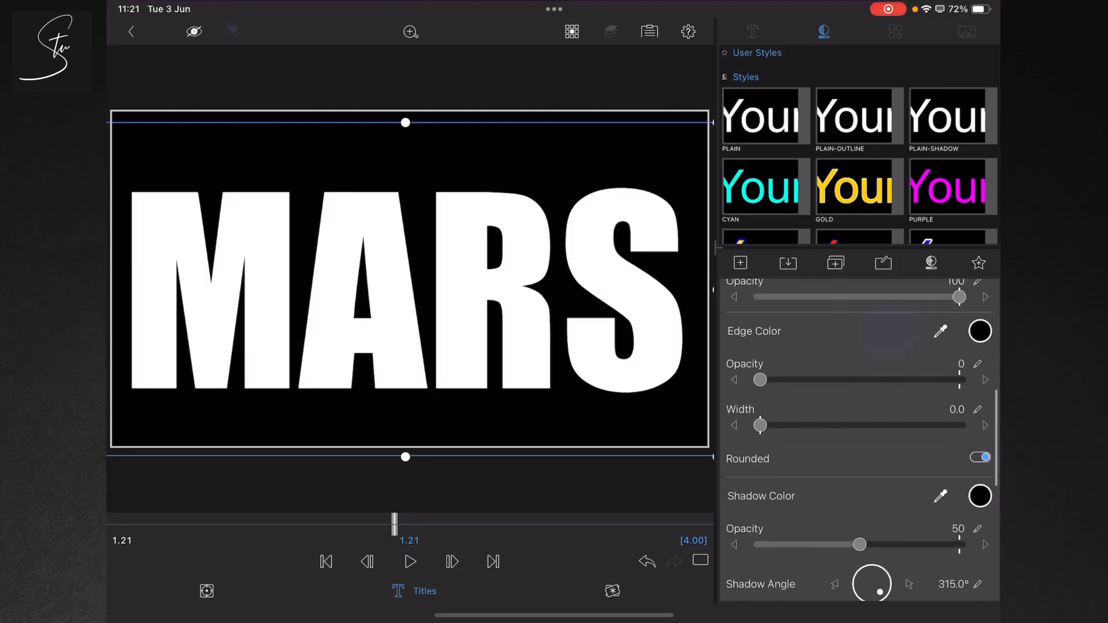
scroll("down", 3)
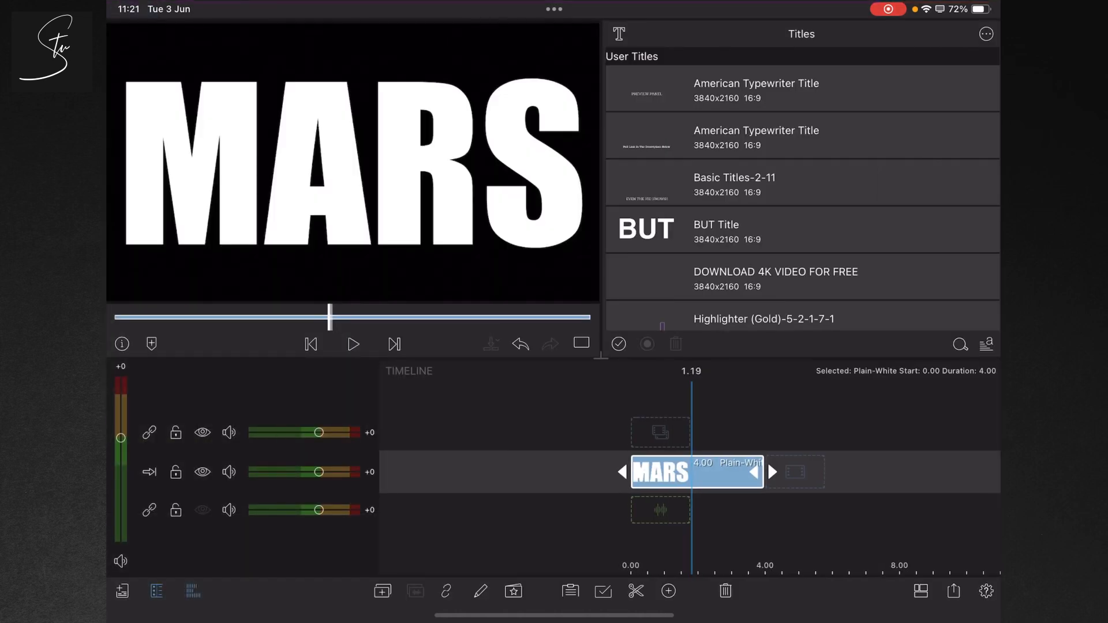
Create a new project and switch the media browser to Photos.
left_click(953, 591)
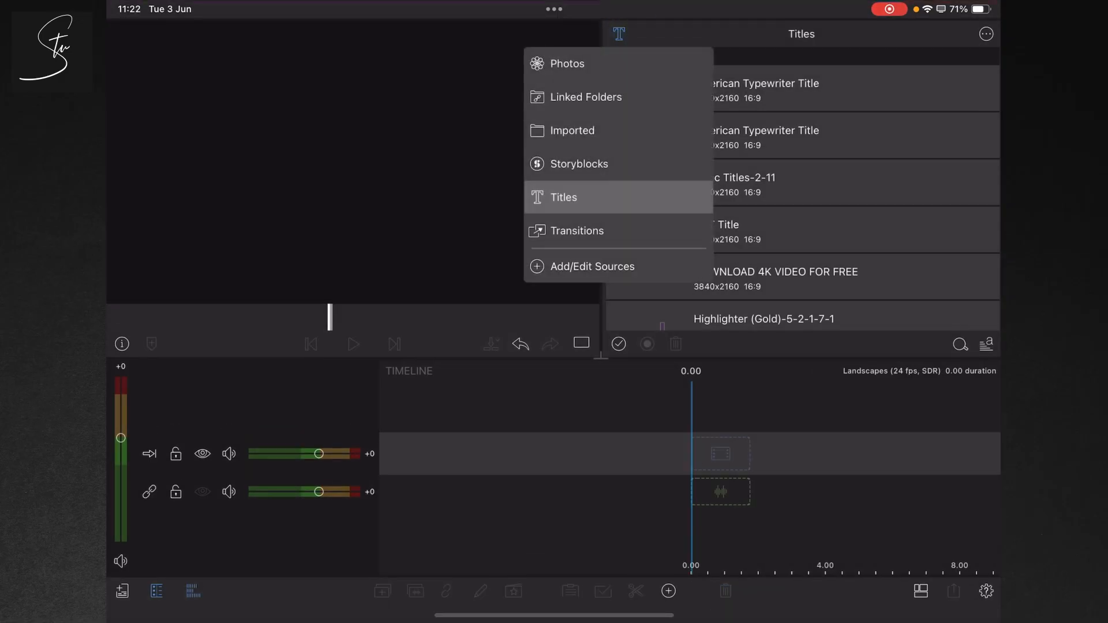
left_click(586, 97)
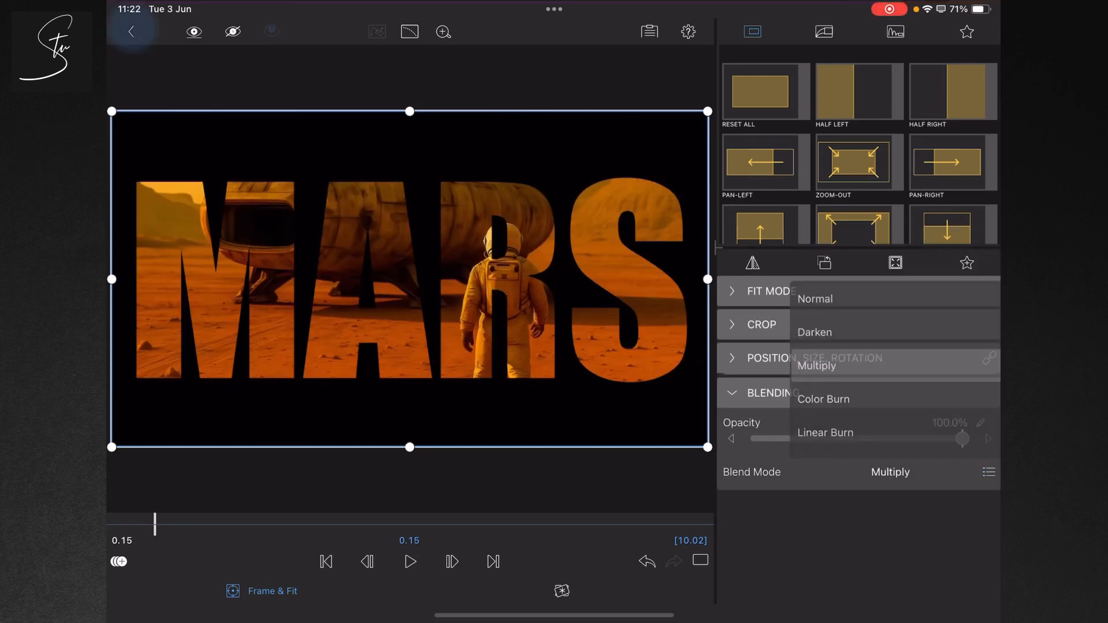
Apply the Multiply blend mode to the MARS snapshot clip.
left_click(132, 32)
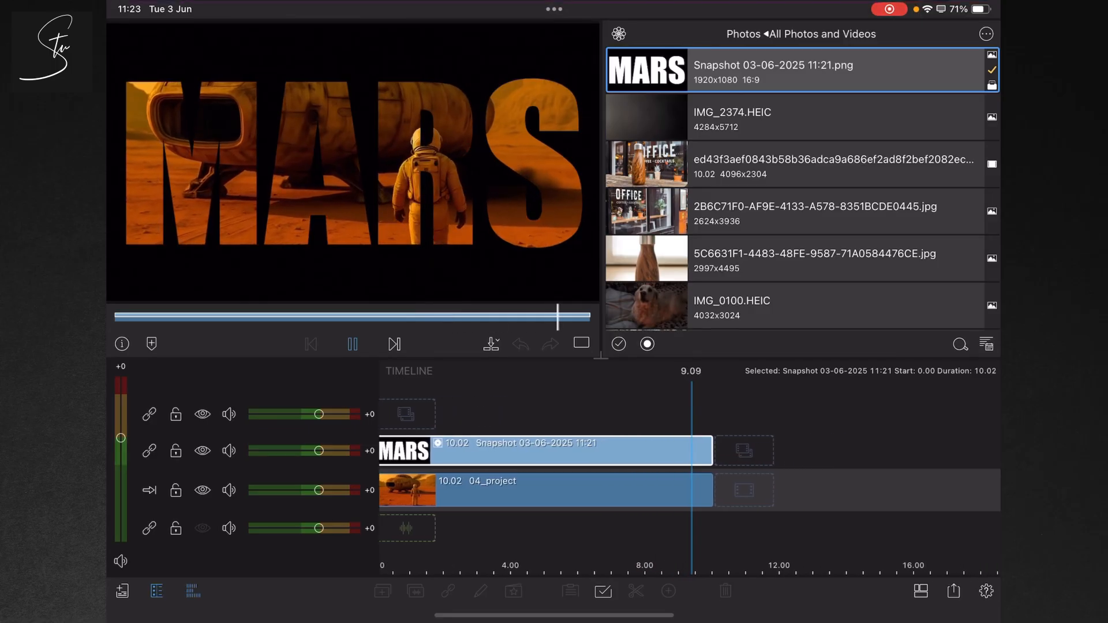
left_click(353, 345)
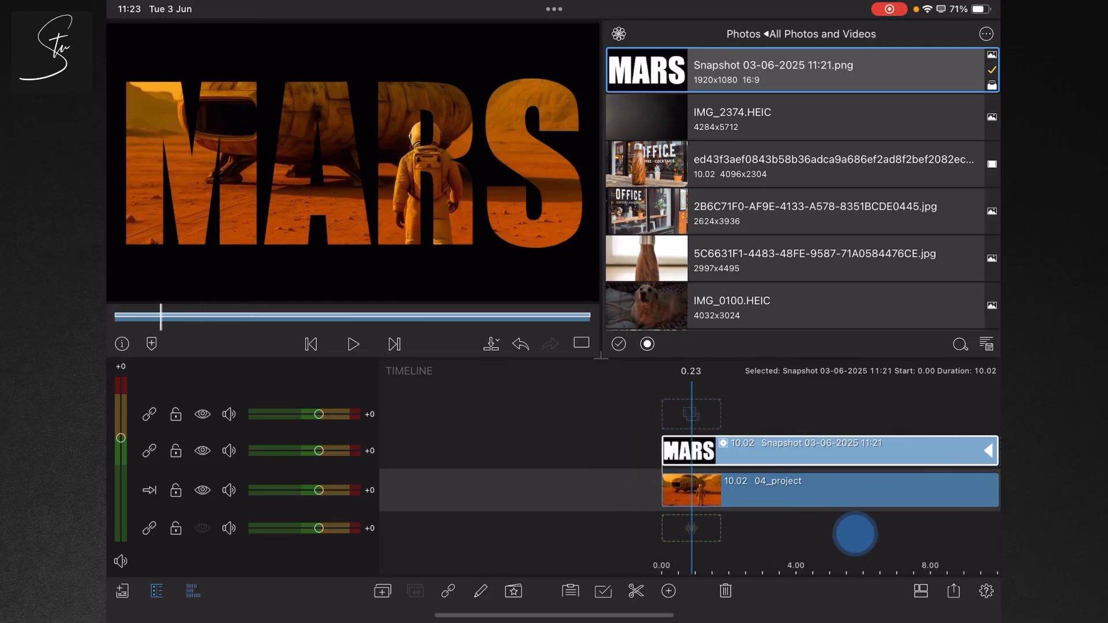
left_click(310, 344)
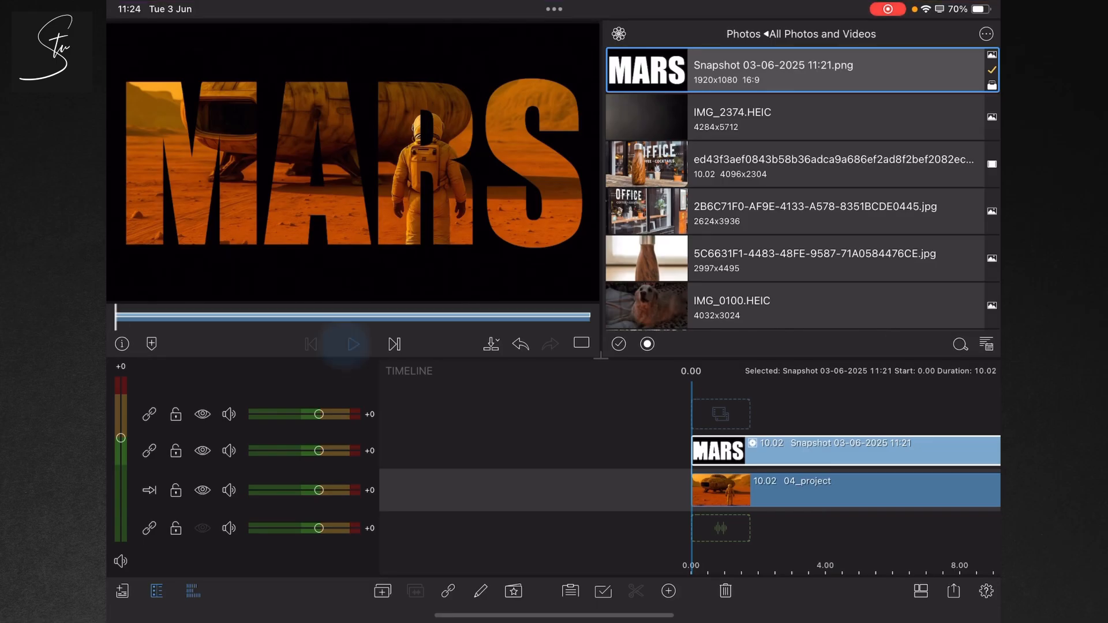
Play the zooming MARS composite from the start to preview it.
left_click(352, 344)
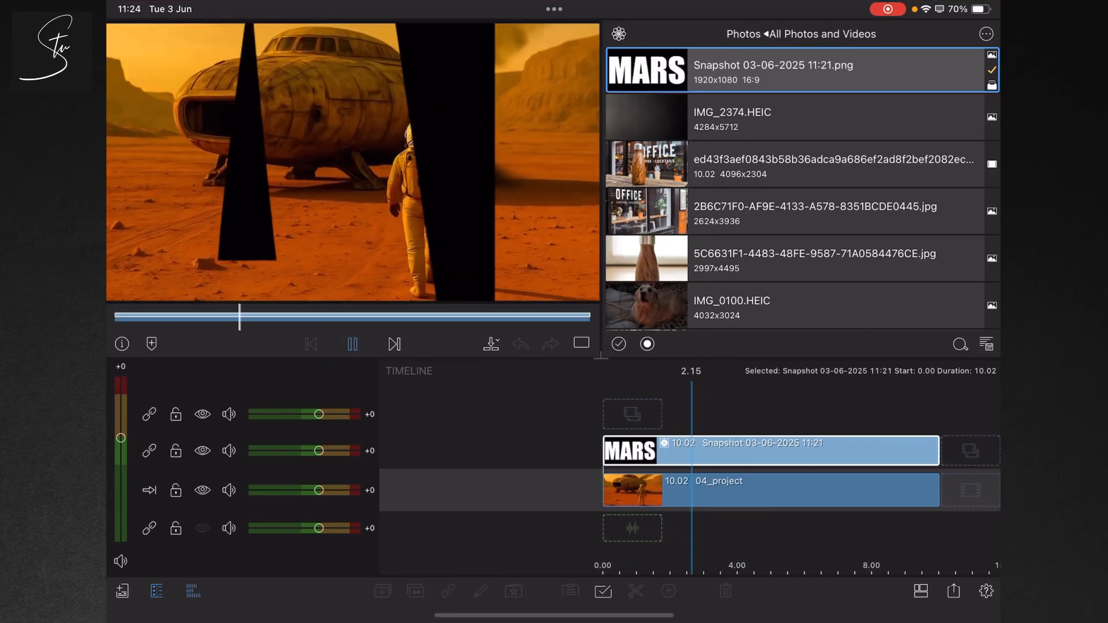